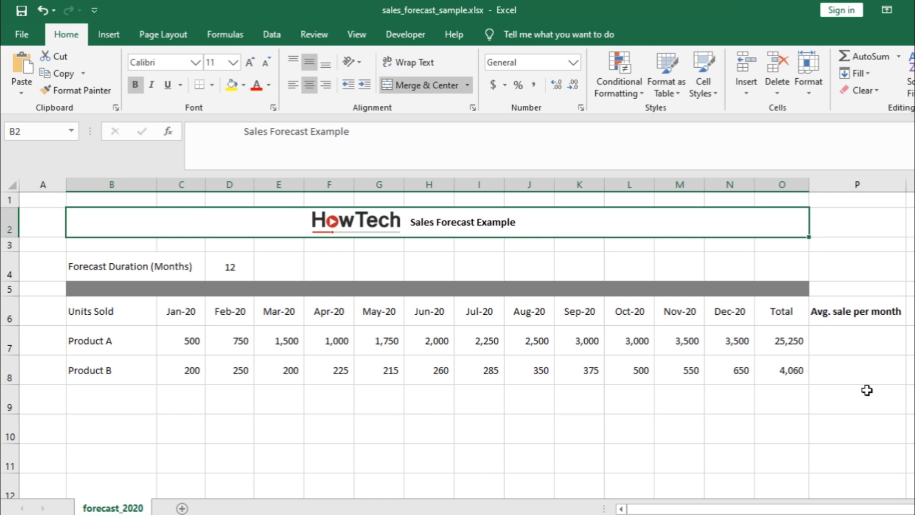
# Step: Check O7 and D4, then enter =O7/D4 in P7, giving 2,104.17
pyautogui.click(782, 341)
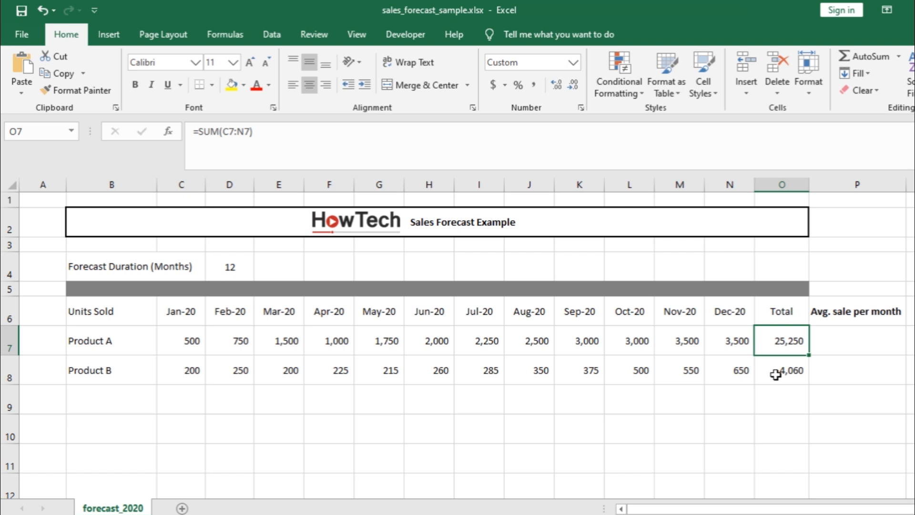
pyautogui.moveTo(245, 267)
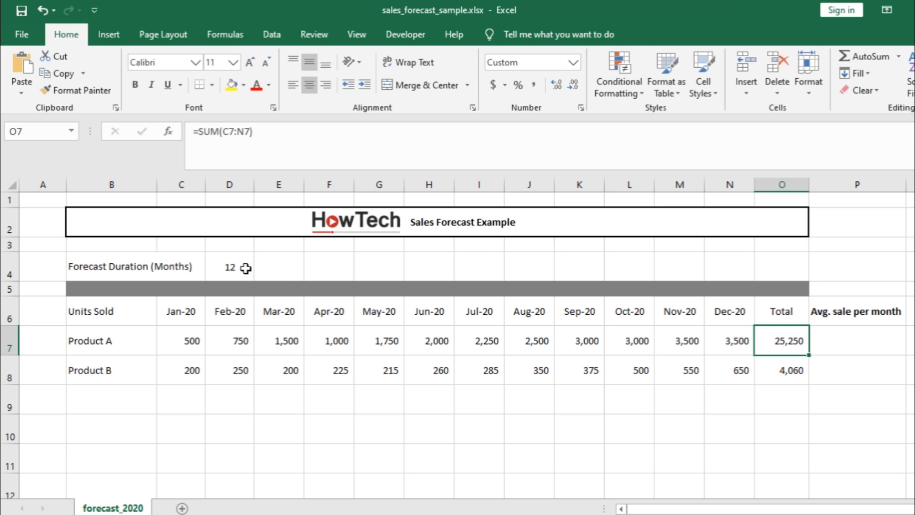
pyautogui.click(229, 267)
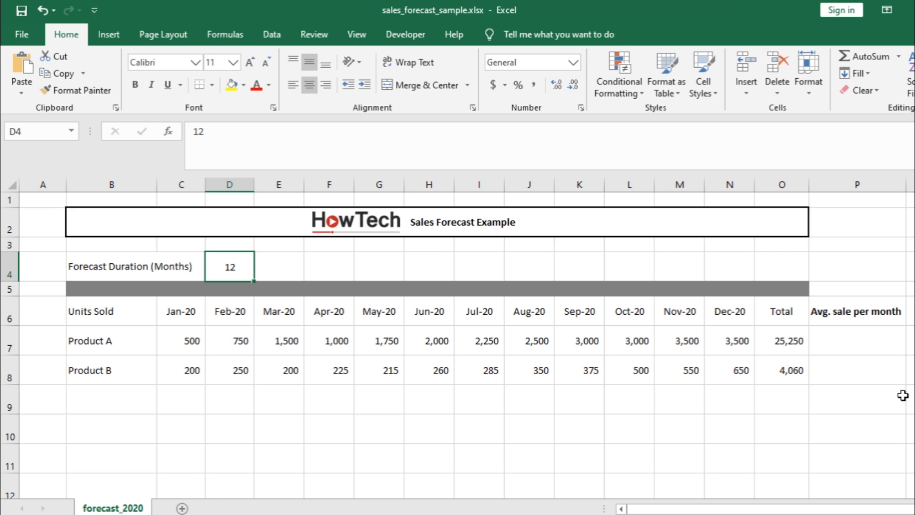
pyautogui.moveTo(883, 359)
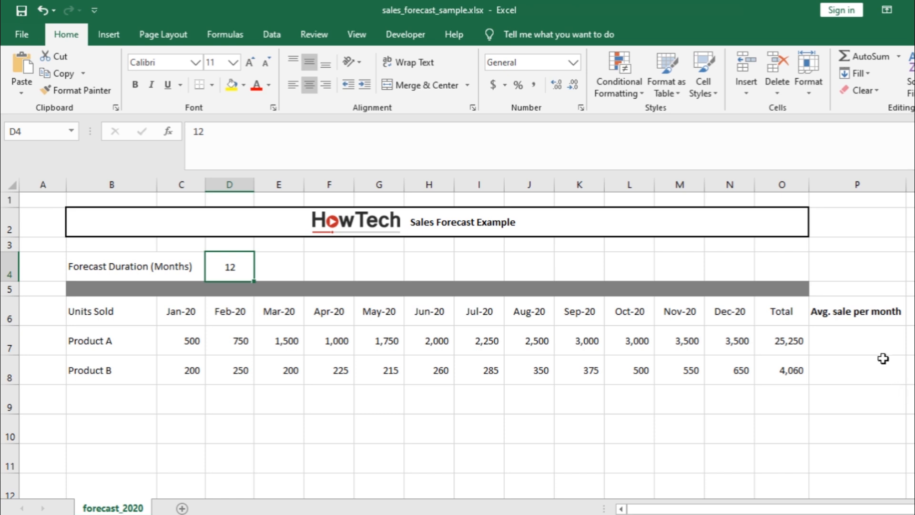
pyautogui.click(856, 341)
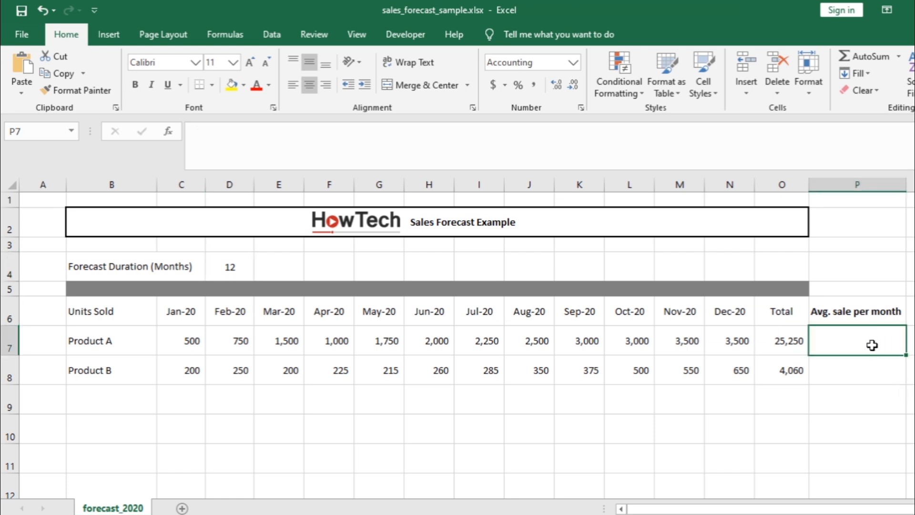
pyautogui.write('=')
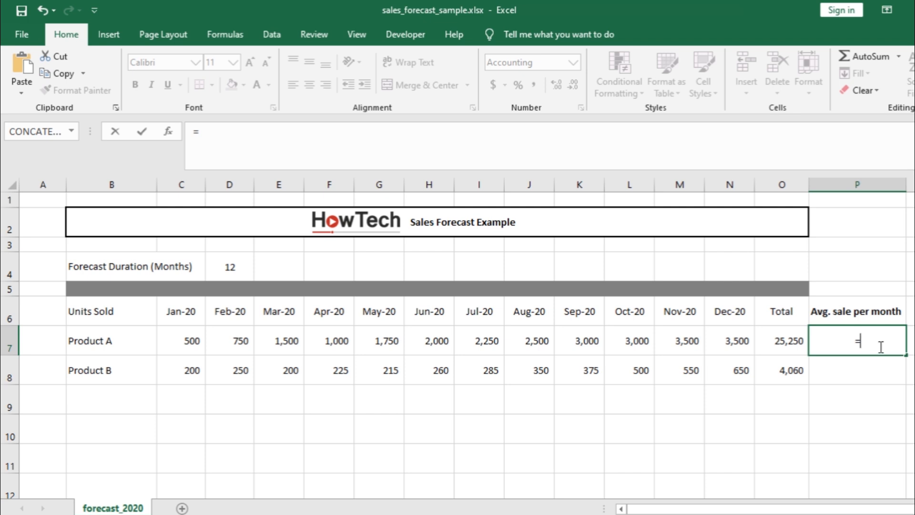
pyautogui.click(781, 340)
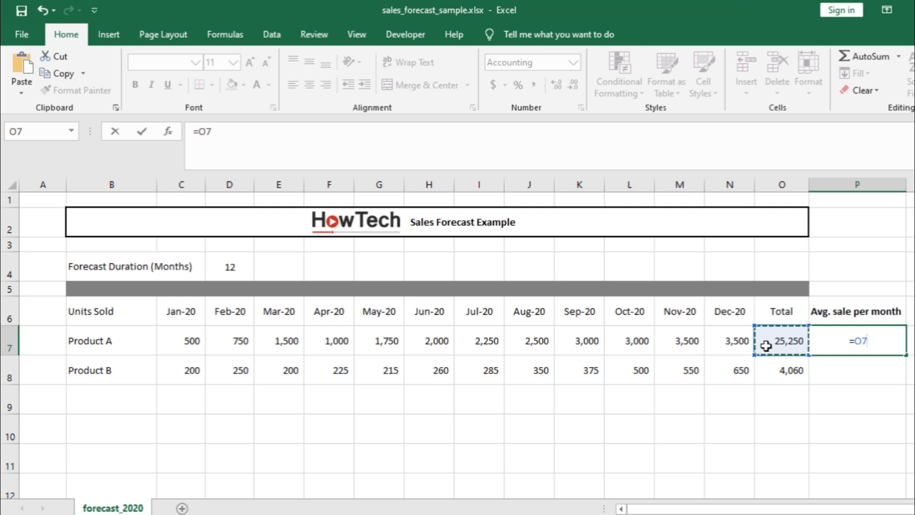
pyautogui.write('/')
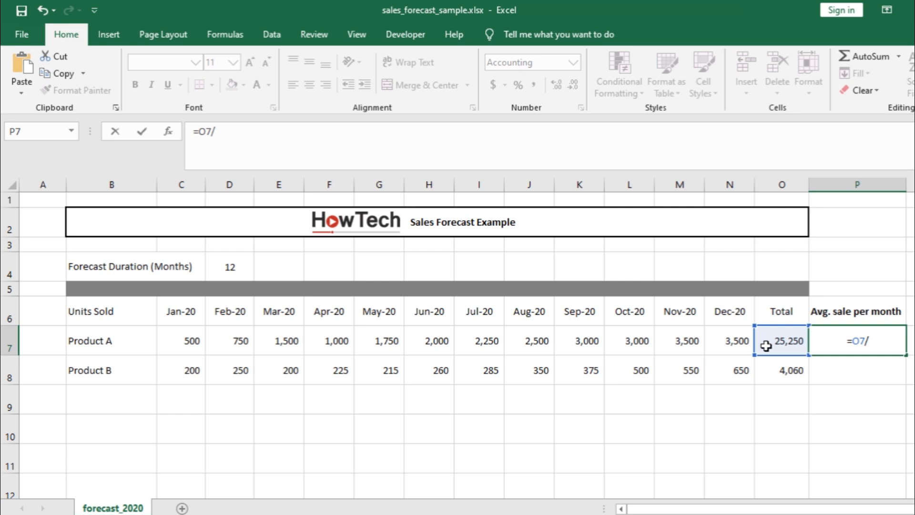
pyautogui.moveTo(215, 275)
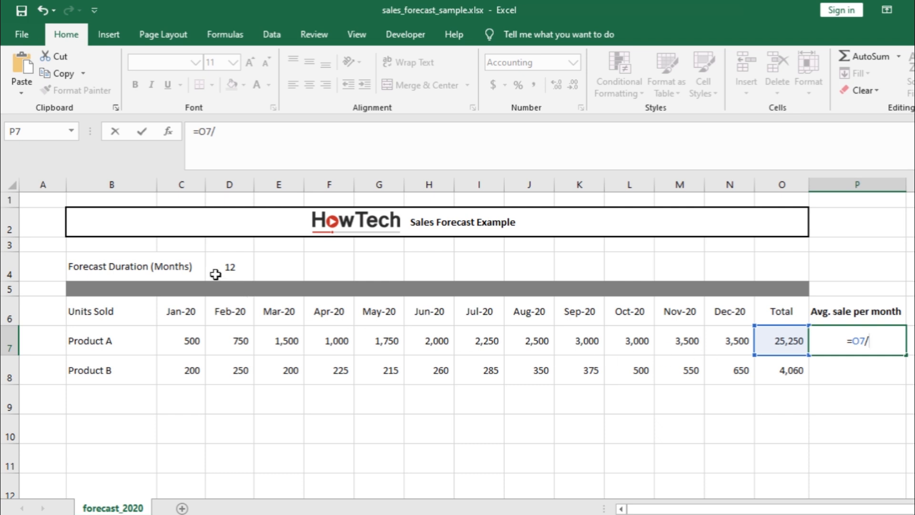
pyautogui.click(229, 266)
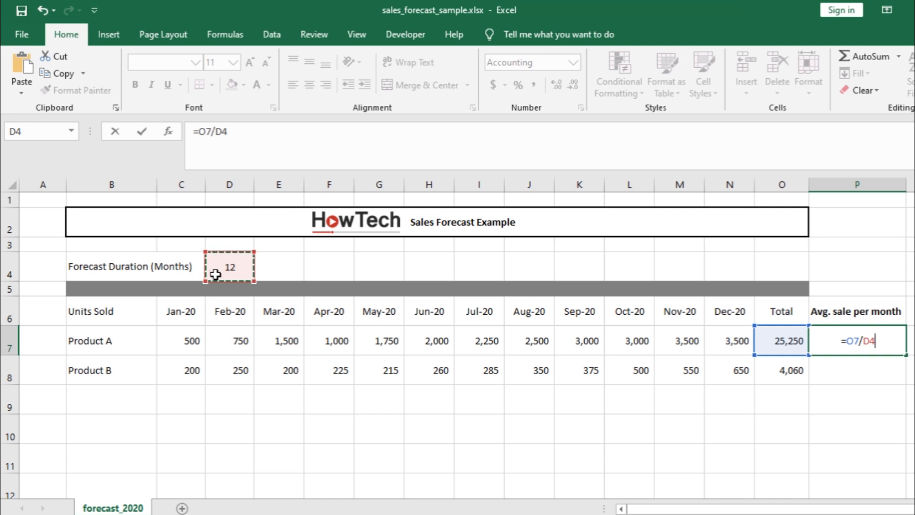
pyautogui.press('Return')
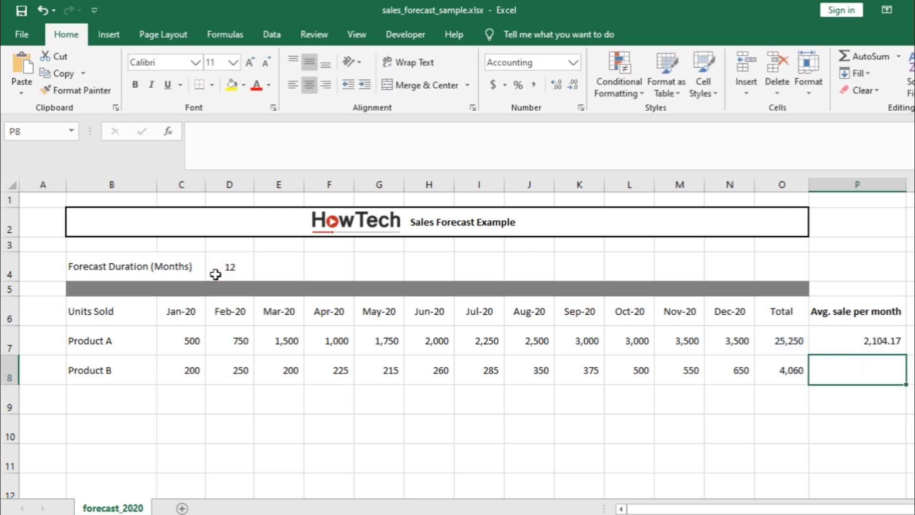
pyautogui.click(857, 353)
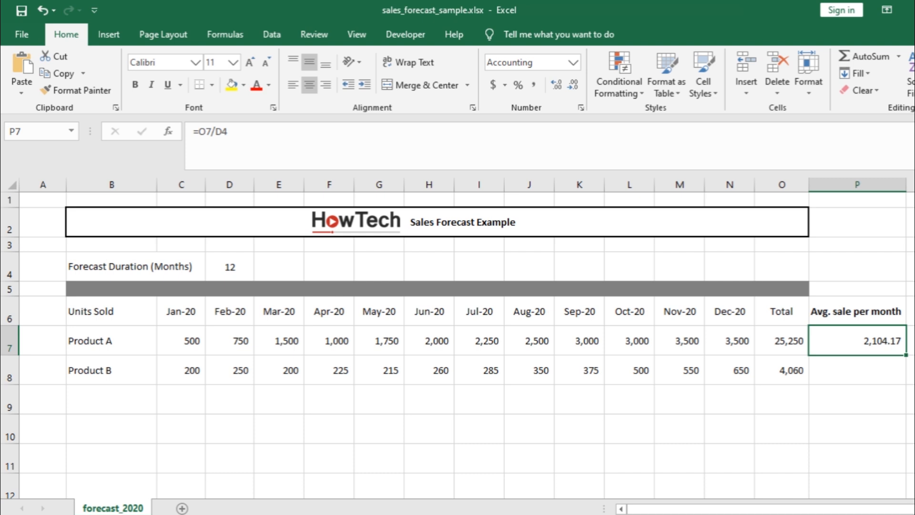
# Step: Start a fresh formula in P7 that so far reads =O7
pyautogui.write('=')
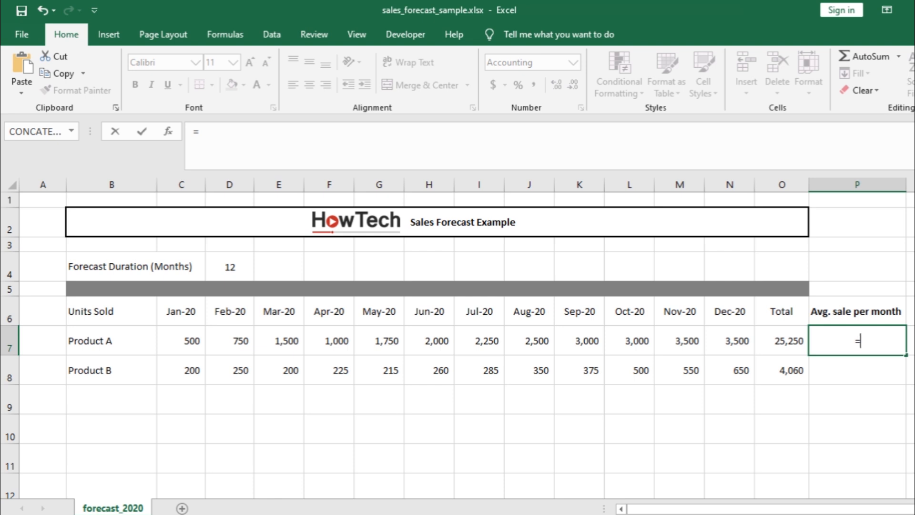
pyautogui.write('O')
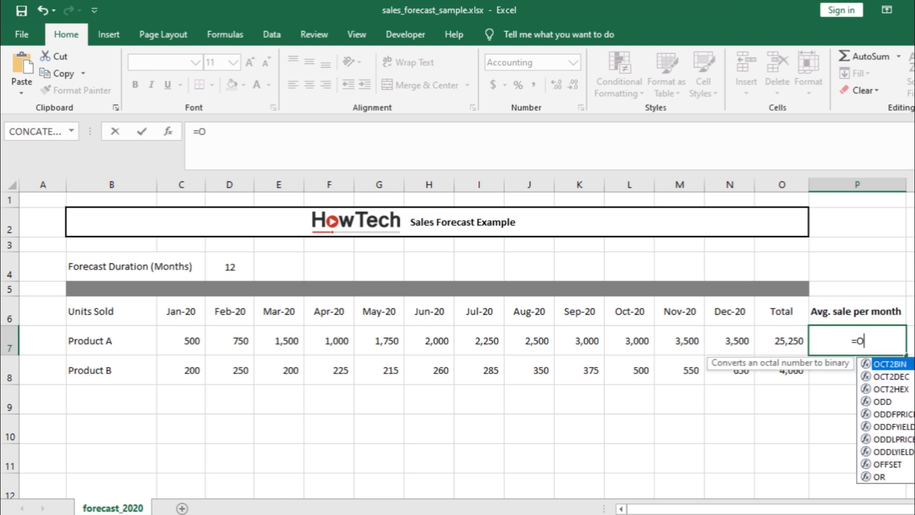
pyautogui.click(781, 341)
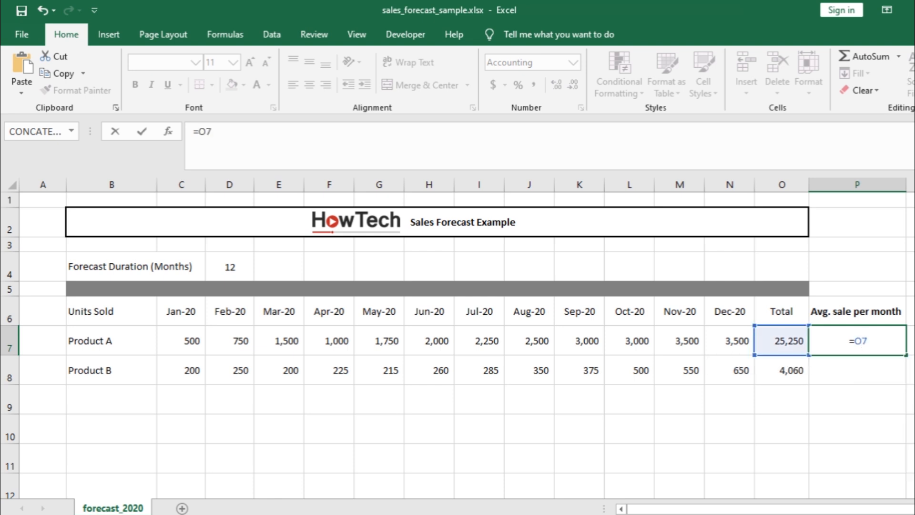